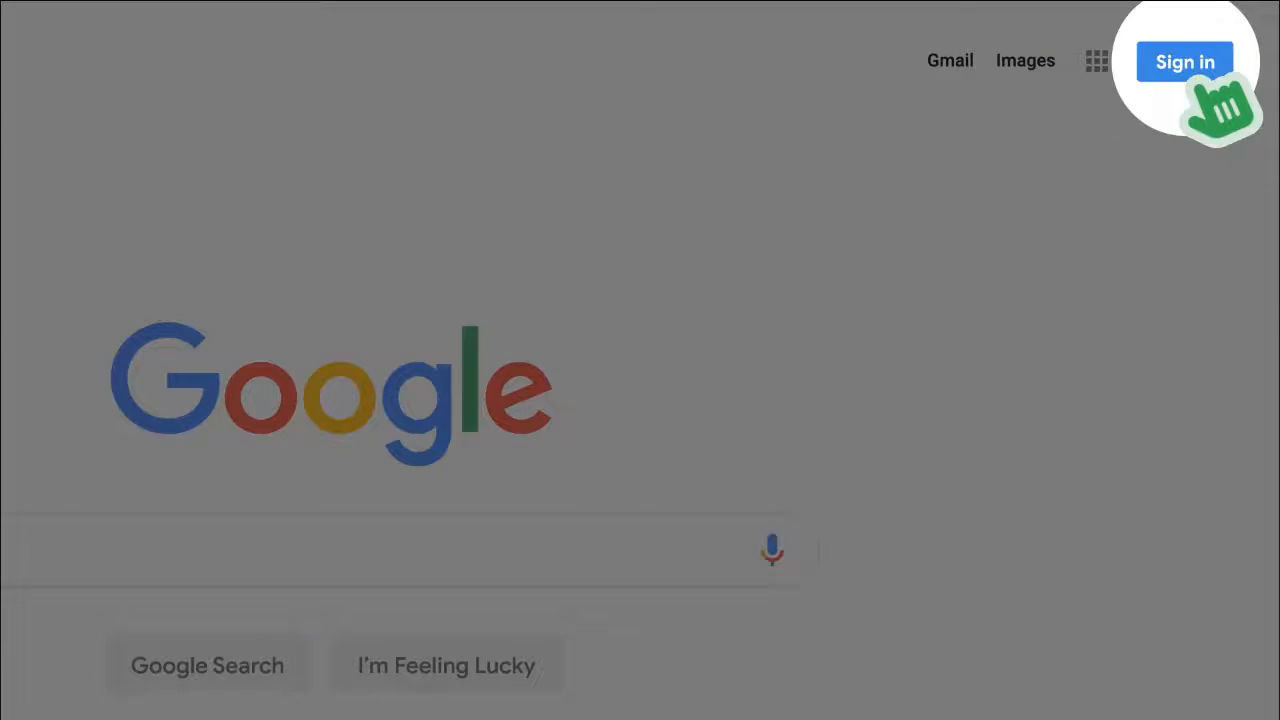
# - Sign in to the Google account, submitting the email address and then the password
pyautogui.click(1185, 61)
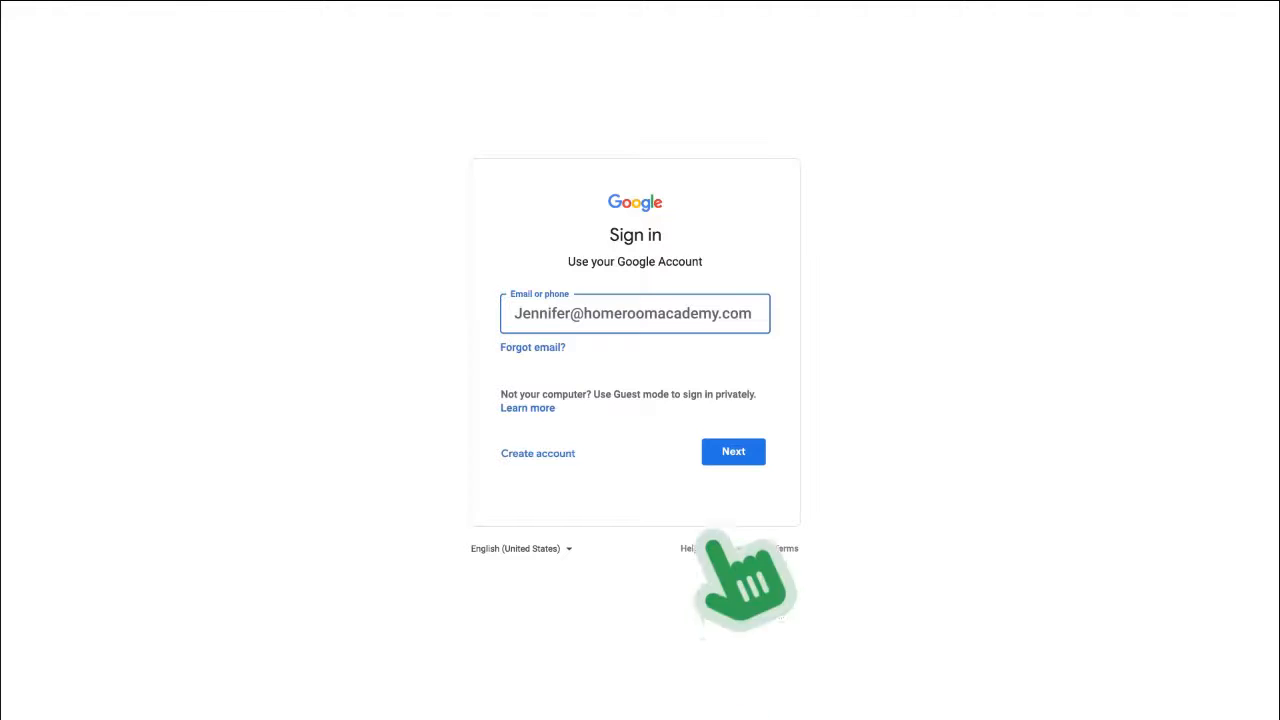
pyautogui.click(733, 451)
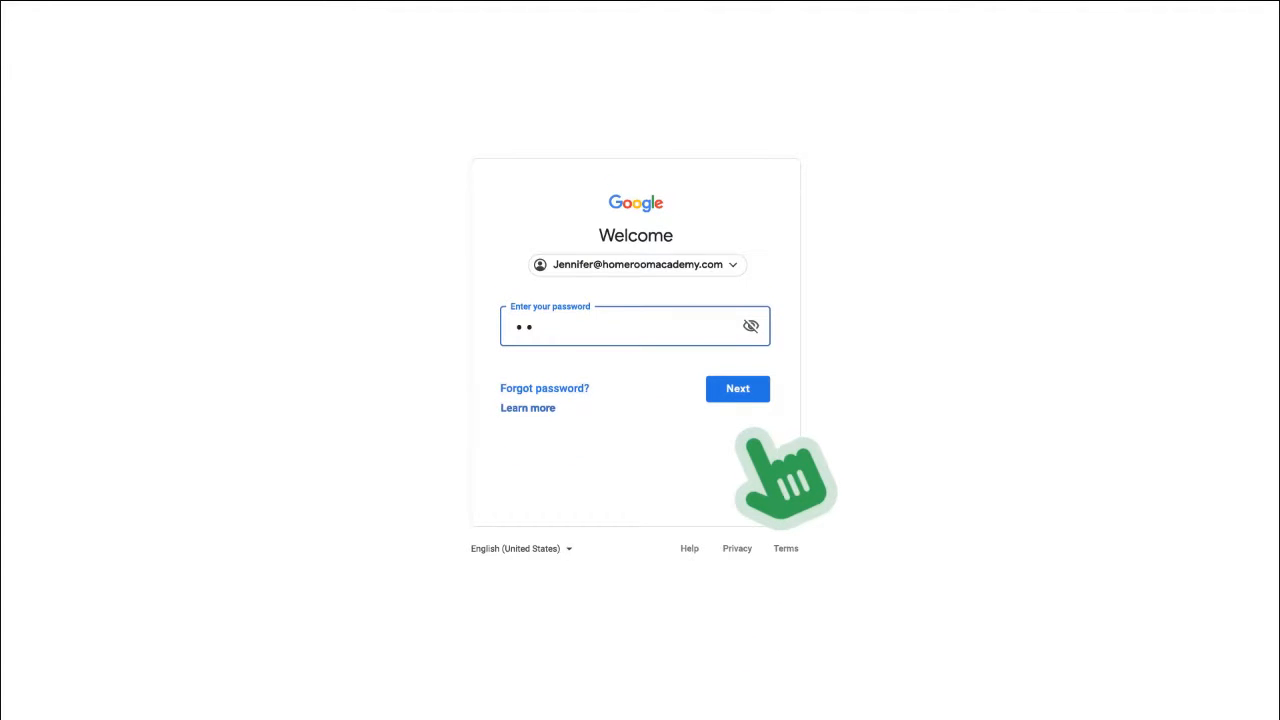
pyautogui.click(737, 388)
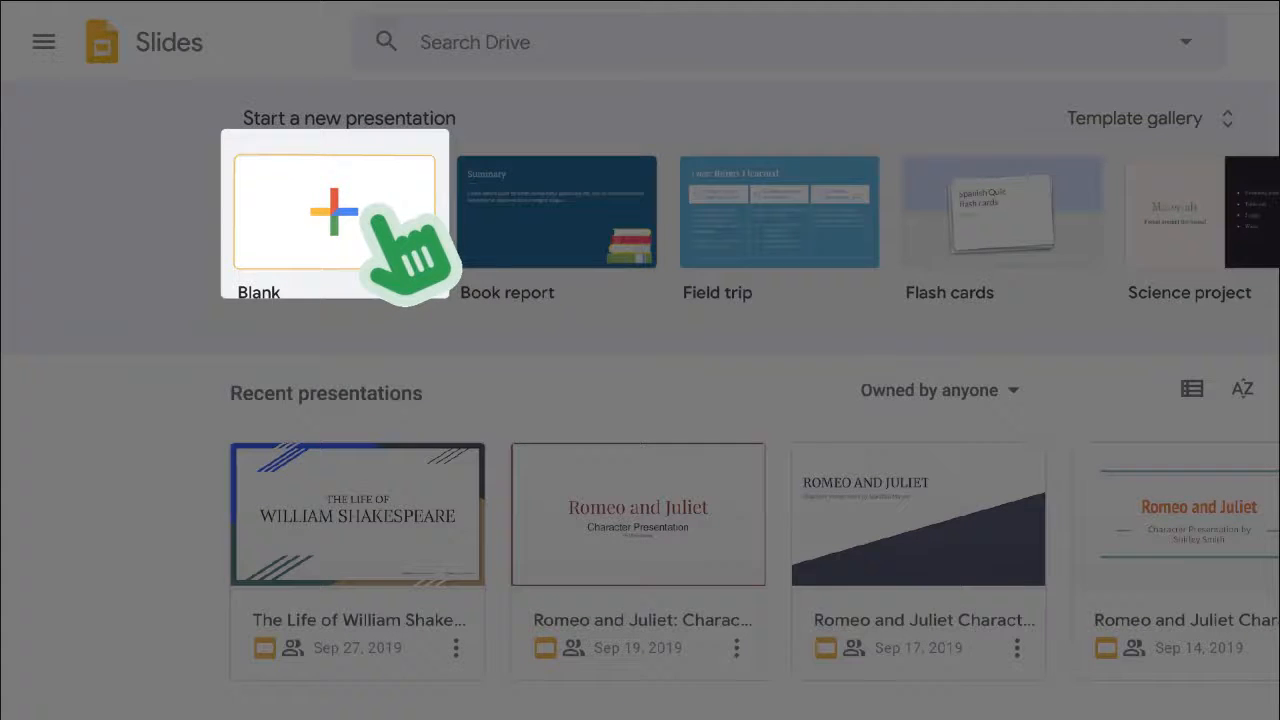
# - Start a blank presentation and title it 'The Life of William Shakespeare'
pyautogui.click(334, 212)
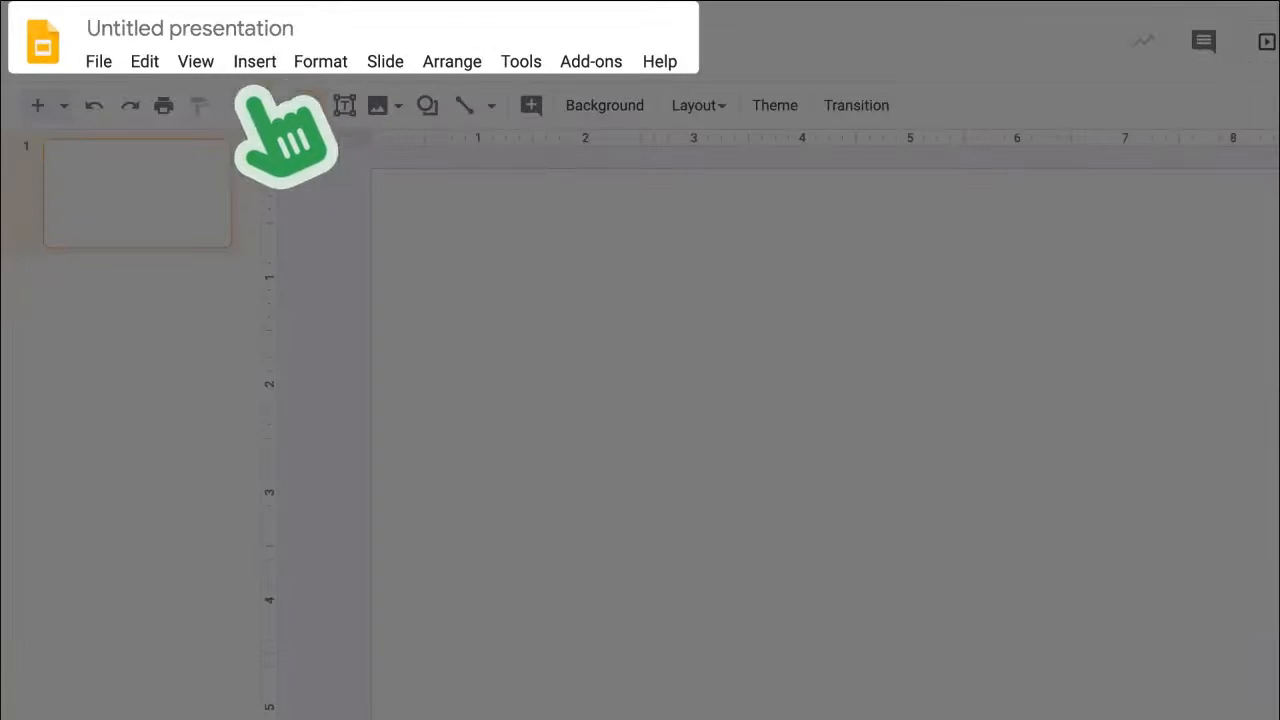
pyautogui.write('The Life of William Shakespeare')
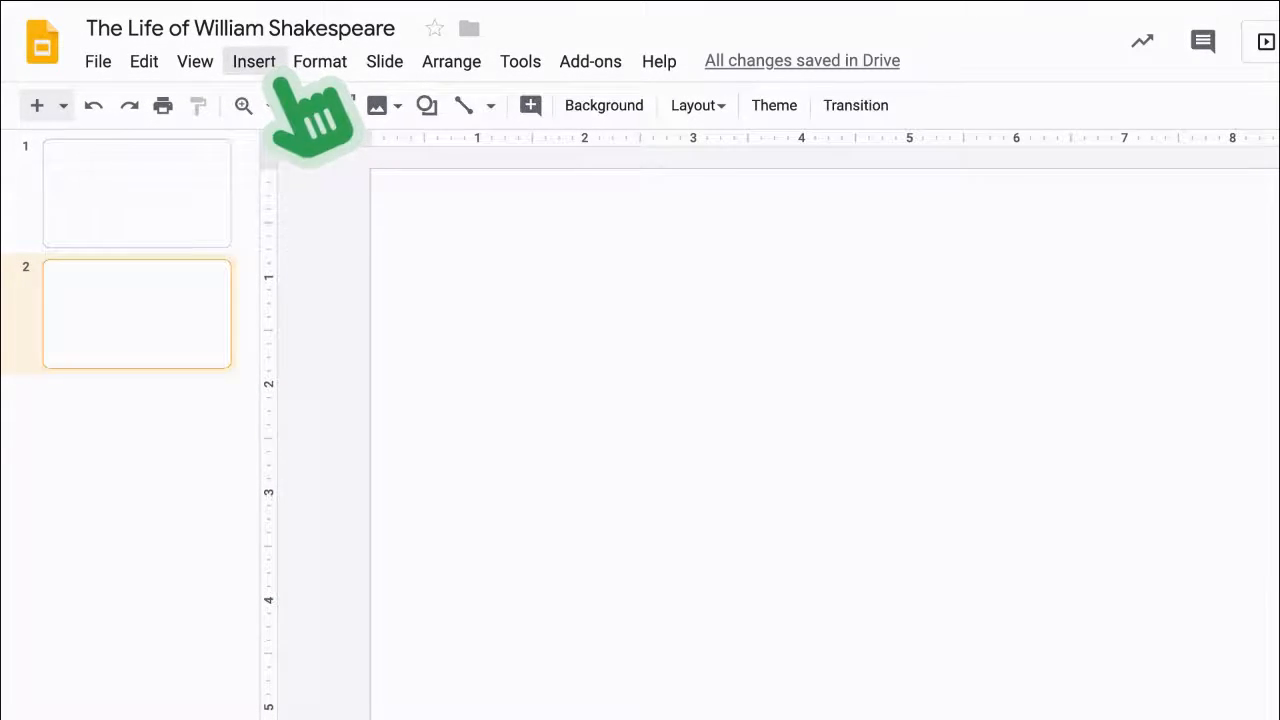
# - Choose Insert > Image > Drive to browse Drive pictures for the slide
pyautogui.click(253, 61)
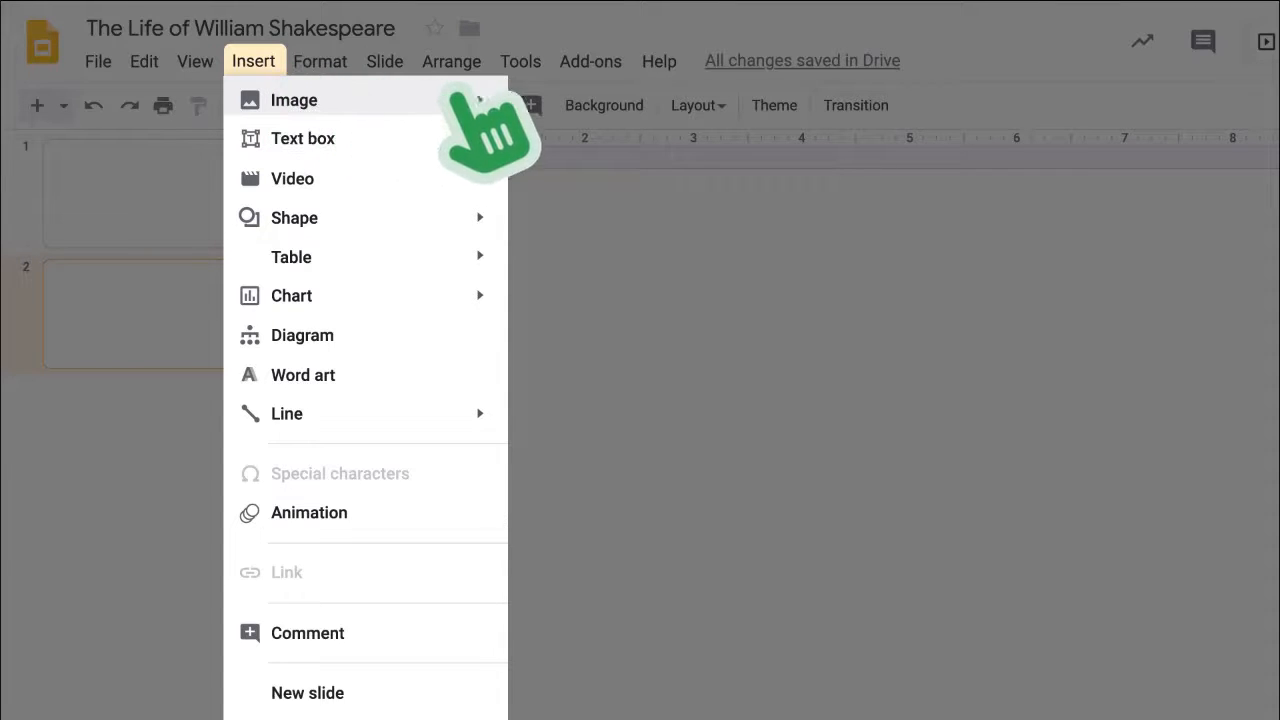
pyautogui.click(294, 99)
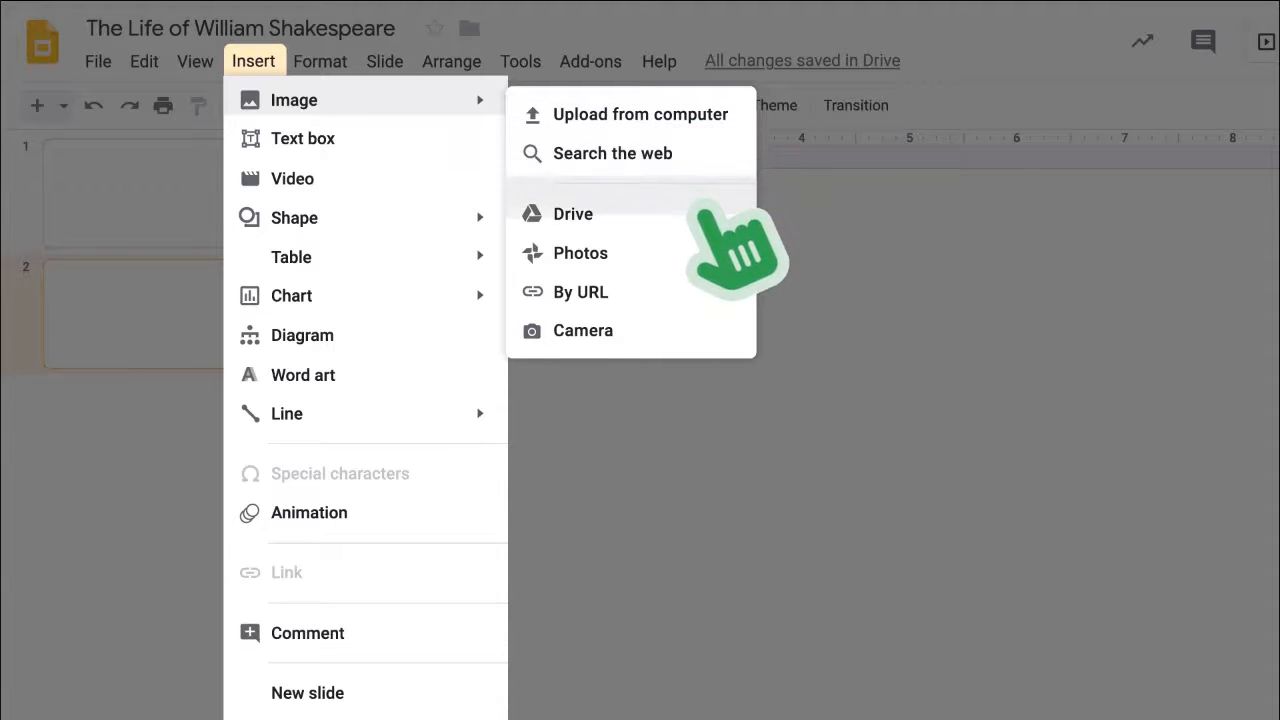
pyautogui.click(573, 213)
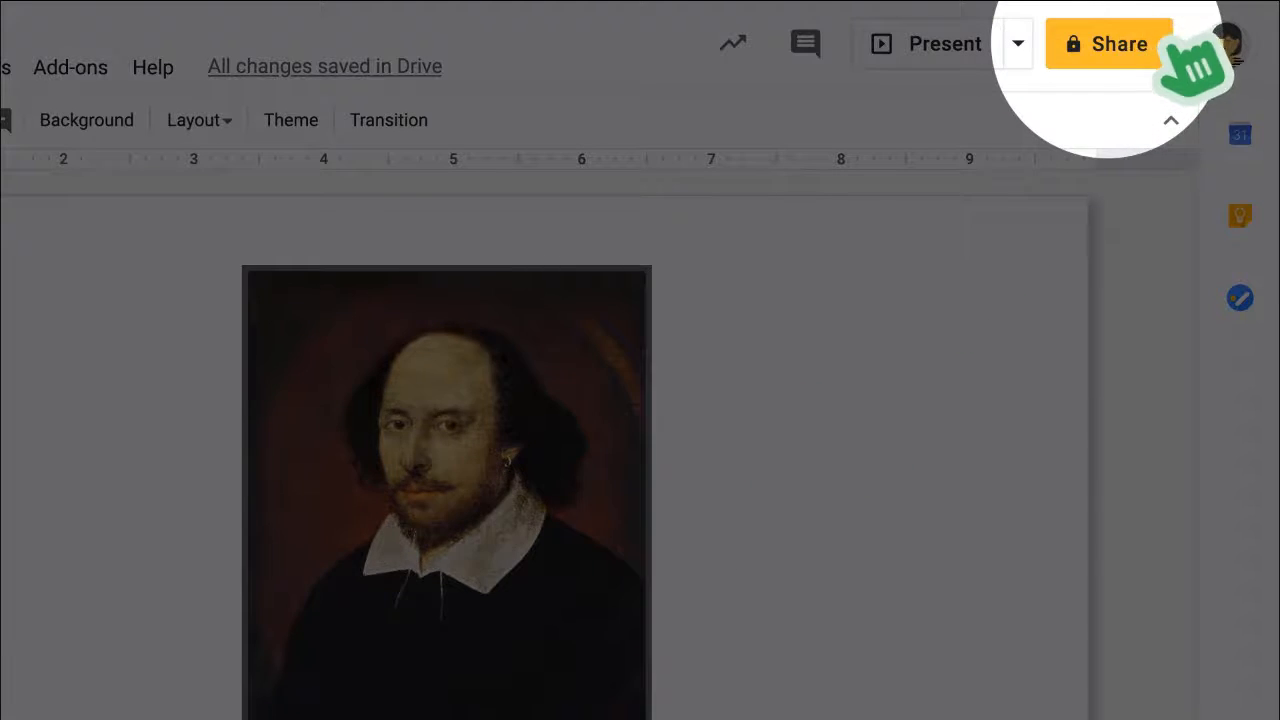
# - Share the presentation with the collaborator as Can comment and send the invitation
pyautogui.click(1106, 43)
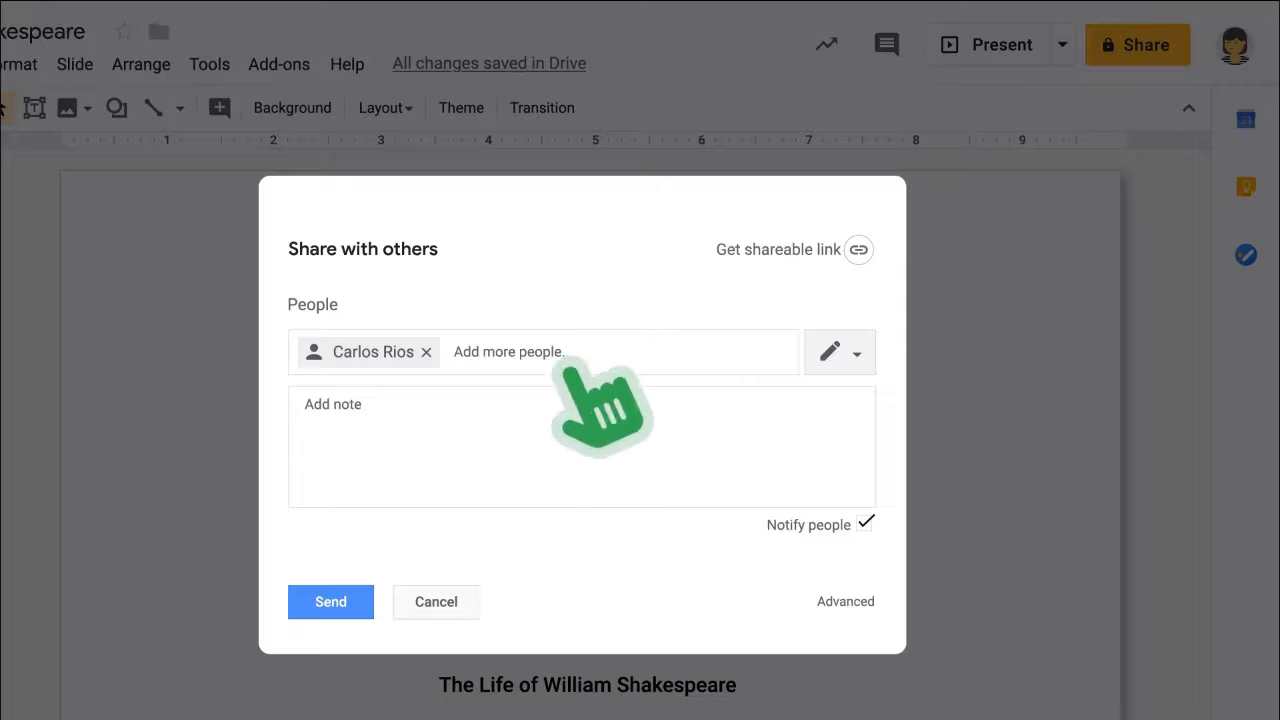
pyautogui.click(840, 351)
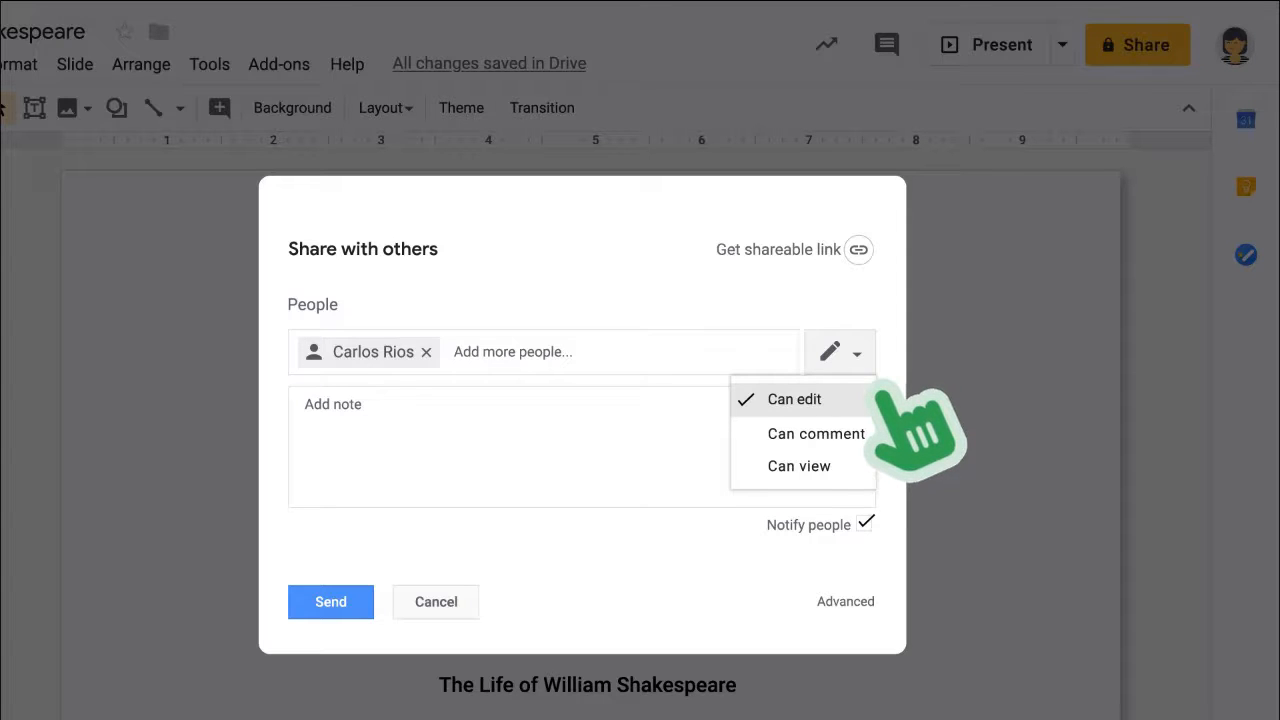
pyautogui.moveTo(798, 466)
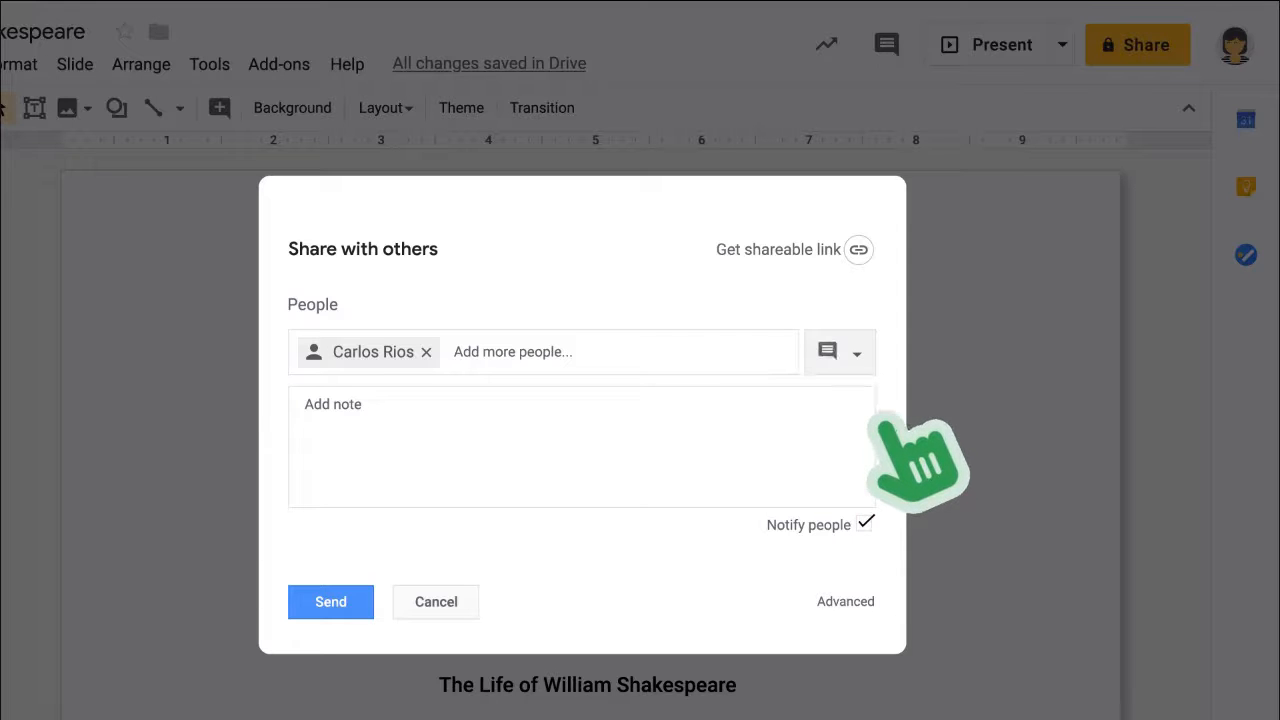
pyautogui.click(330, 601)
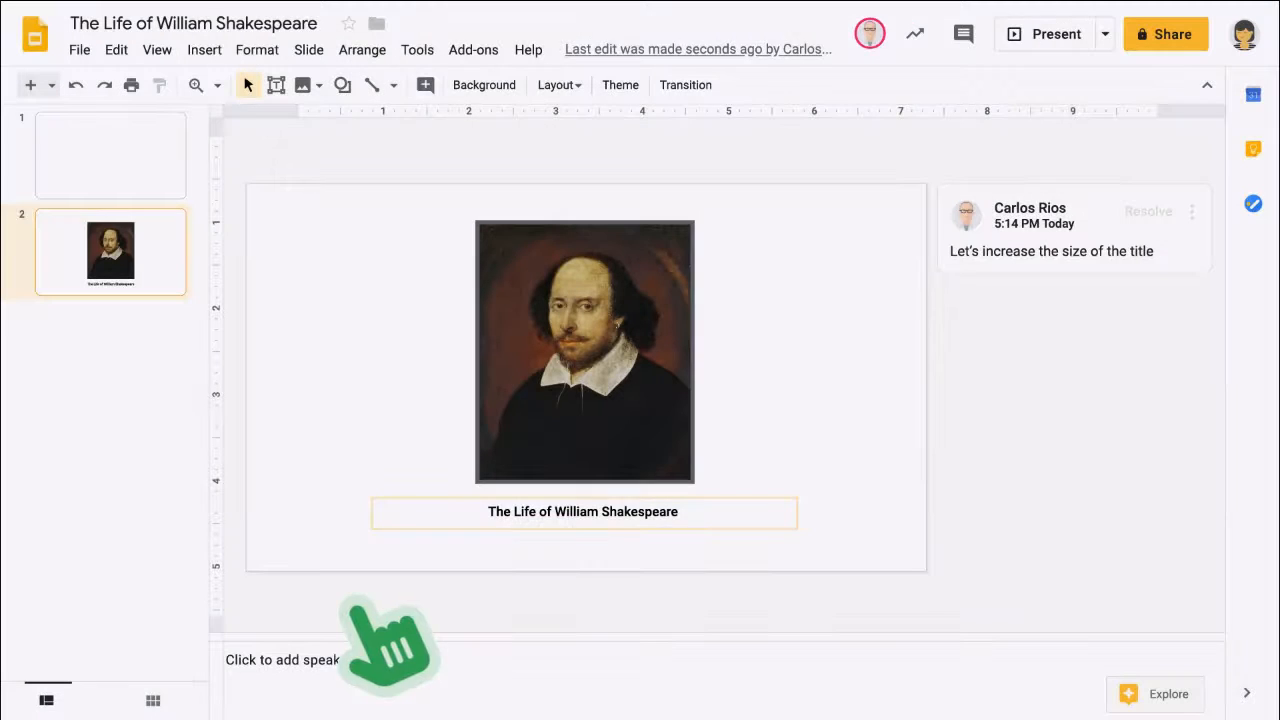